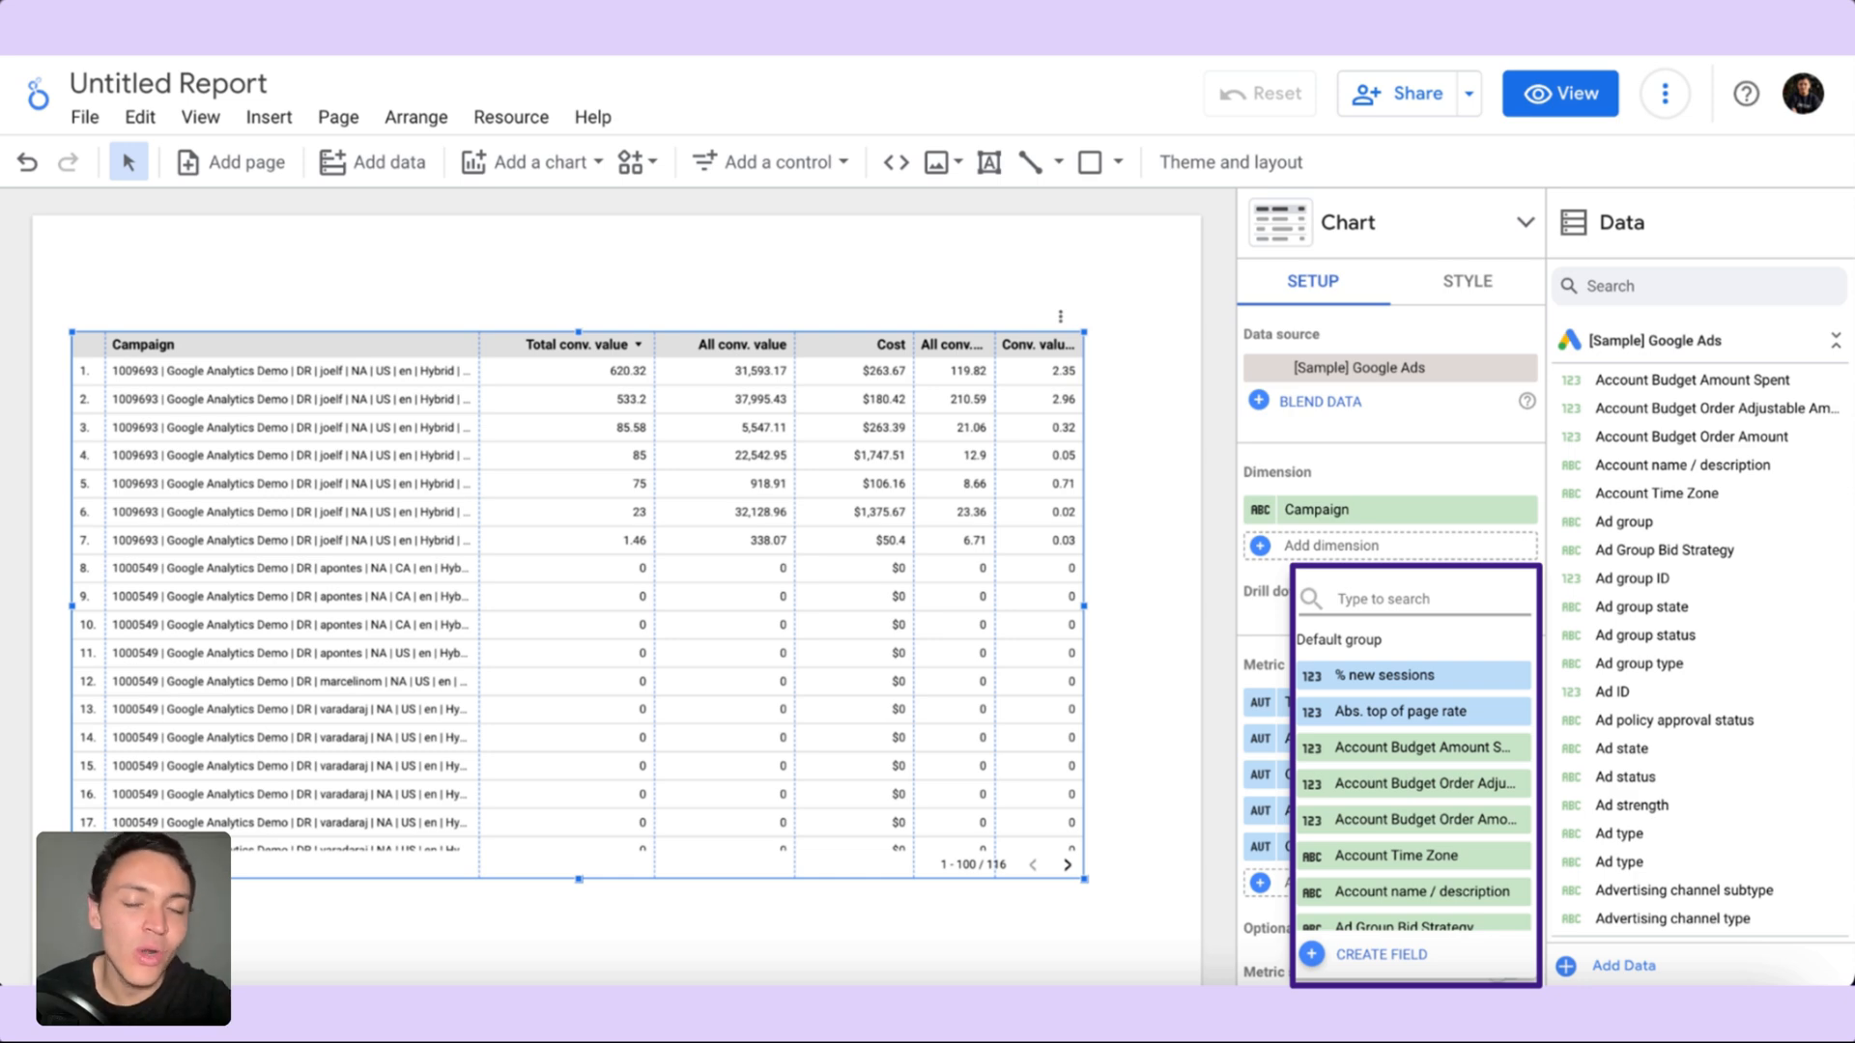
Begin a new calculated metric field from the Setup panel's Create Field option.
click(1377, 953)
text(SUM(Total conv. value)/SUM(Cost))
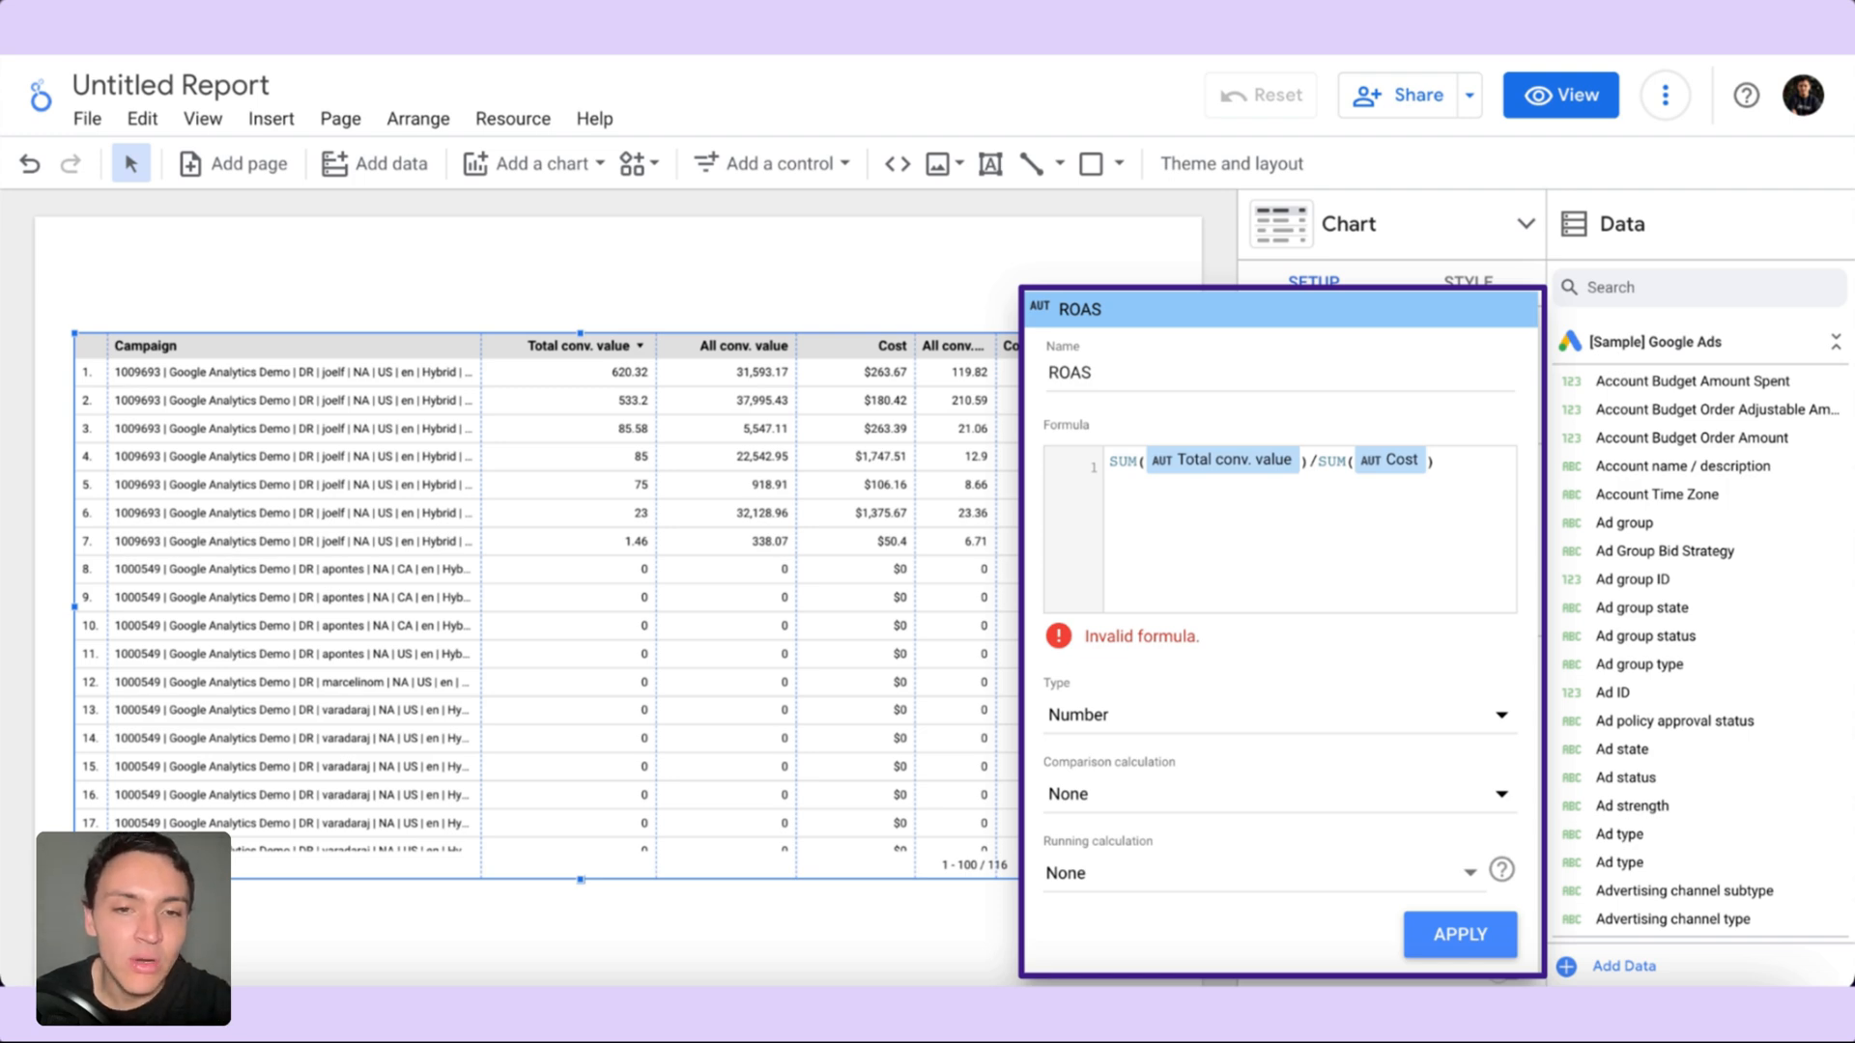
Apply the ROAS field, SUM(Total conv. value)/SUM(Cost), as a new table column.
click(1457, 936)
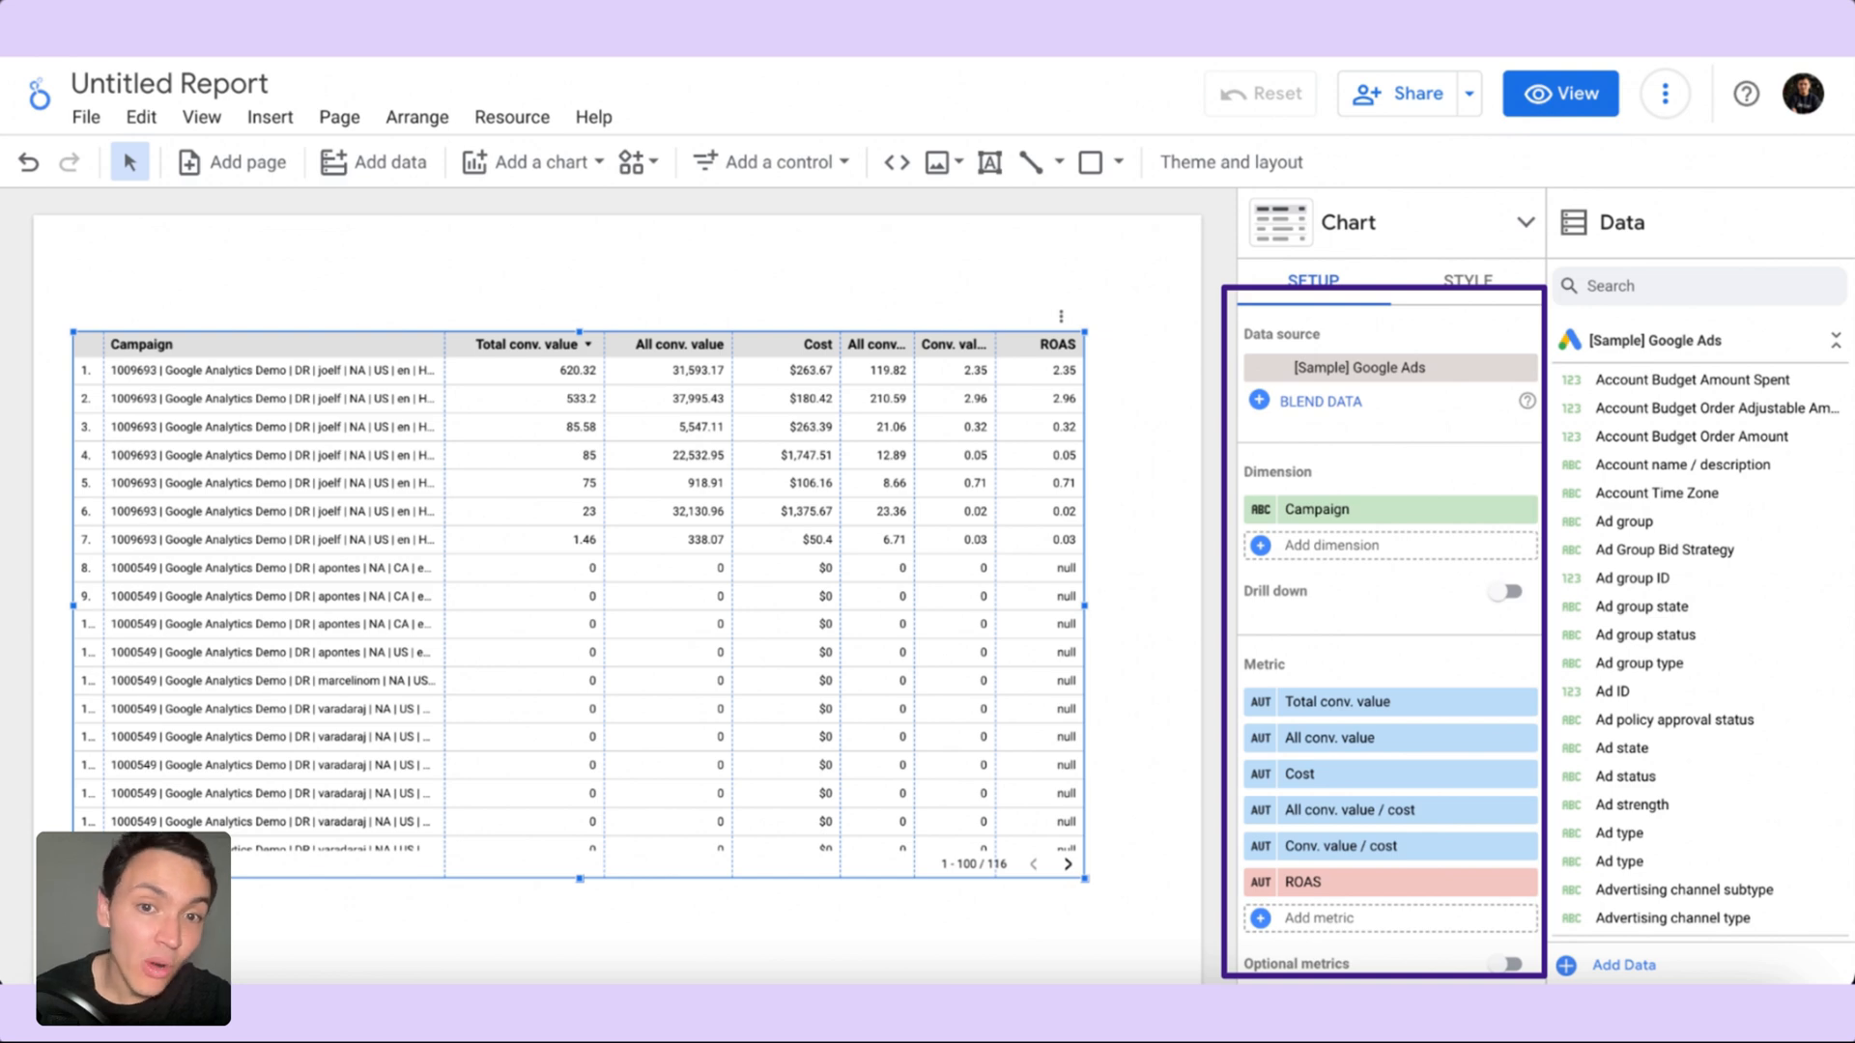